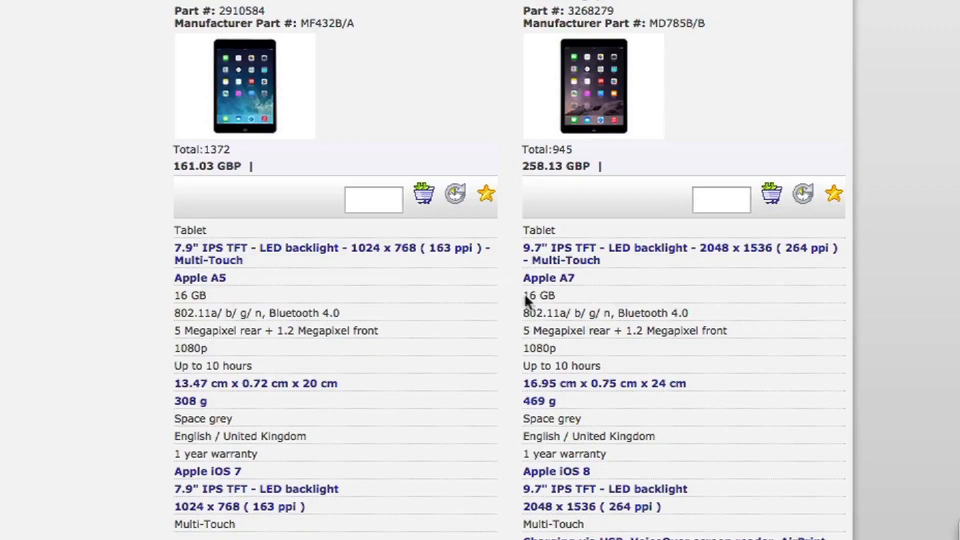
mouse_move(587, 306)
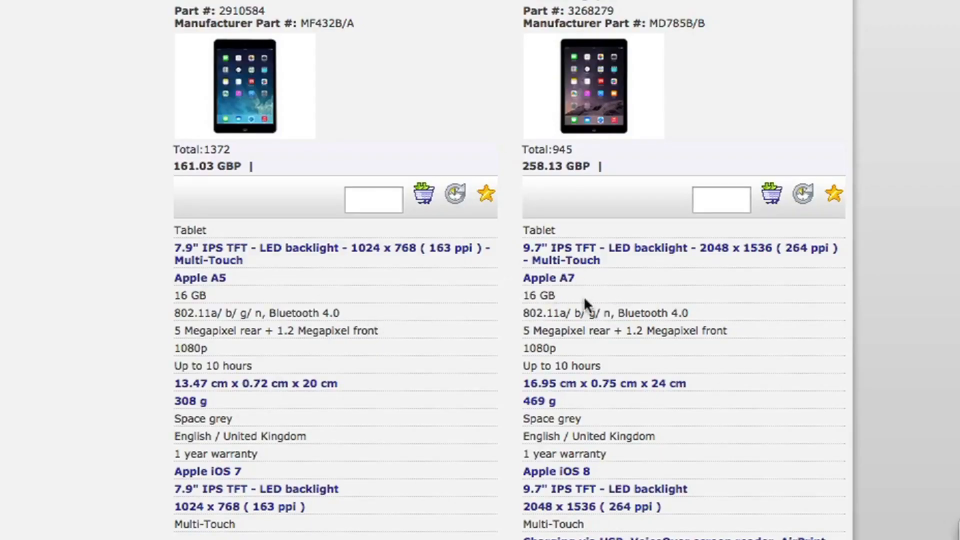
mouse_move(530, 310)
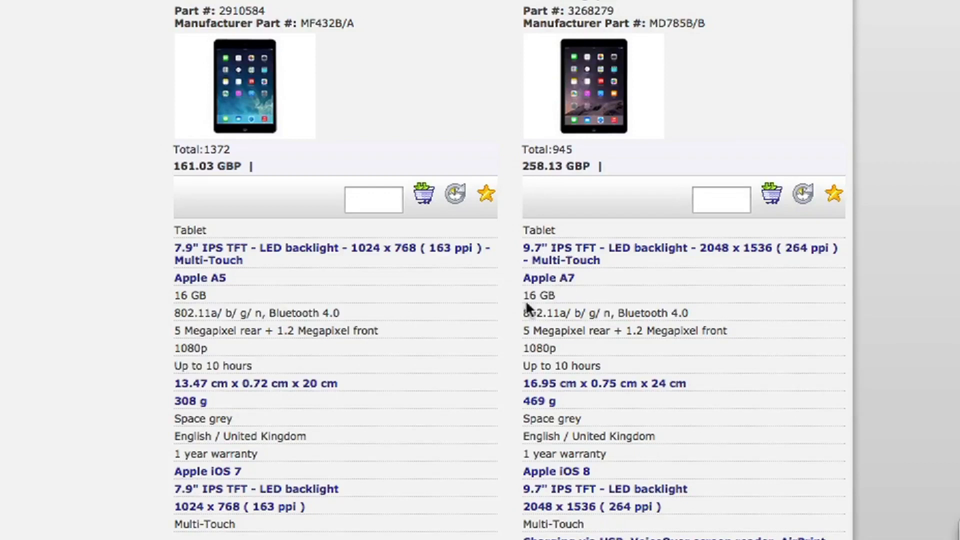
mouse_move(478, 364)
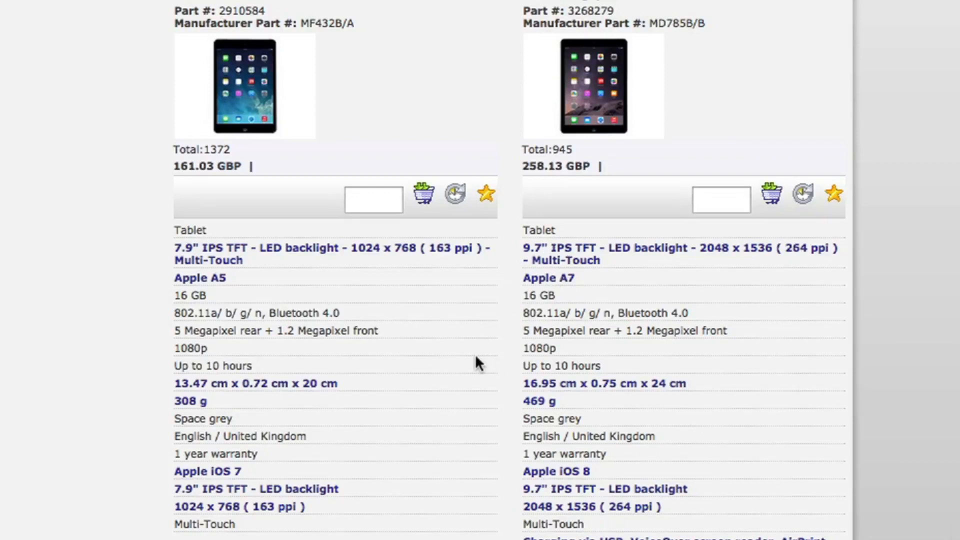
mouse_move(241, 486)
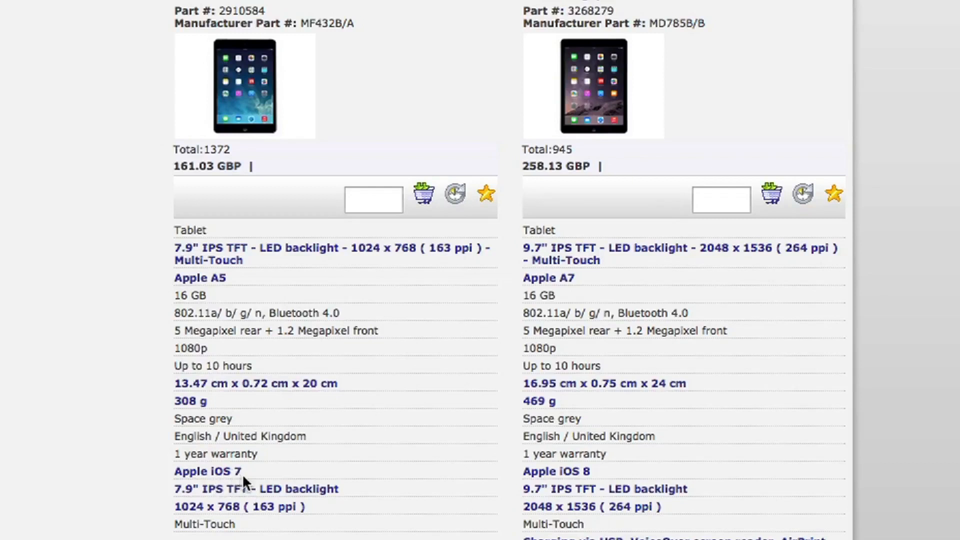
mouse_move(588, 485)
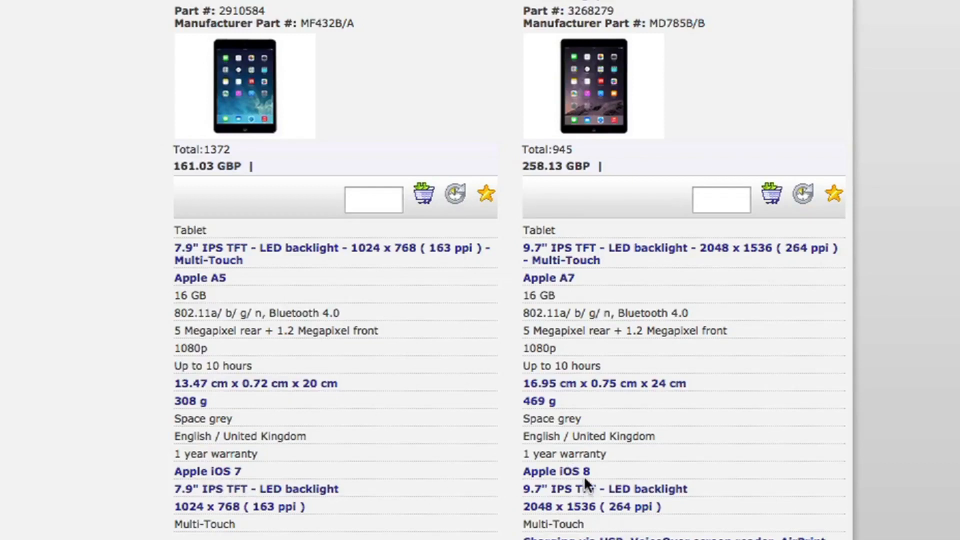